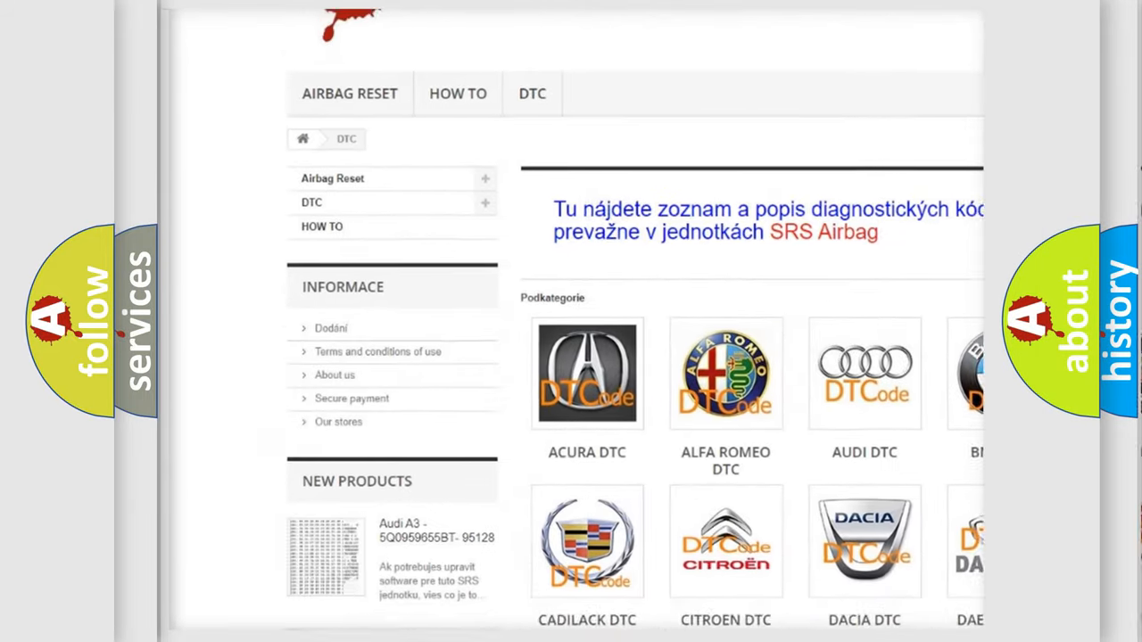
scroll(down, 3)
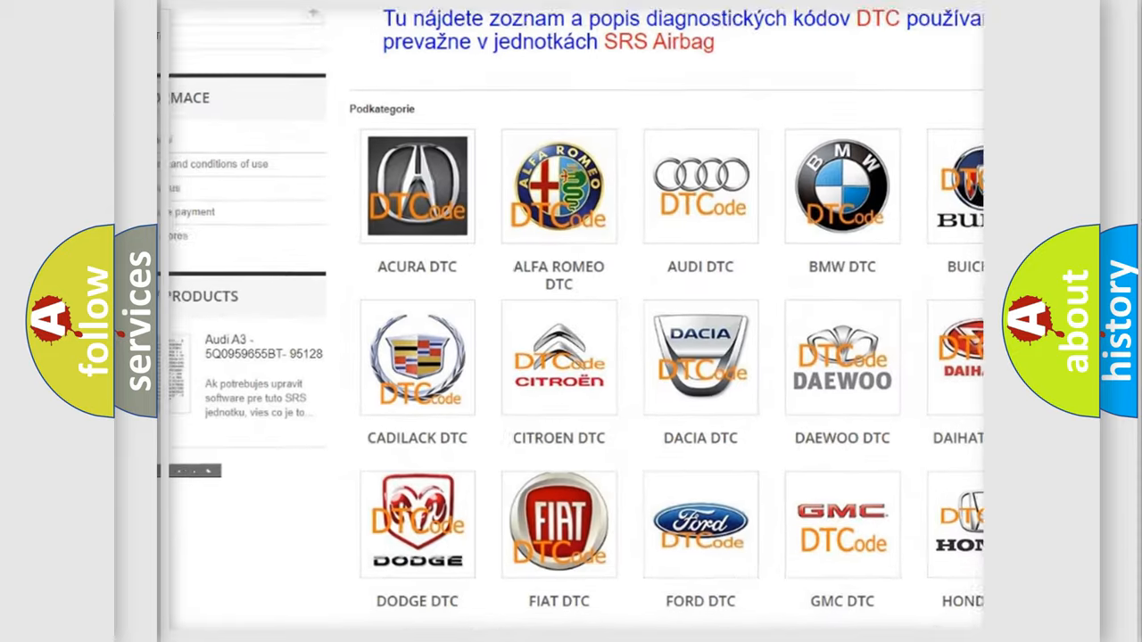
scroll(down, 3)
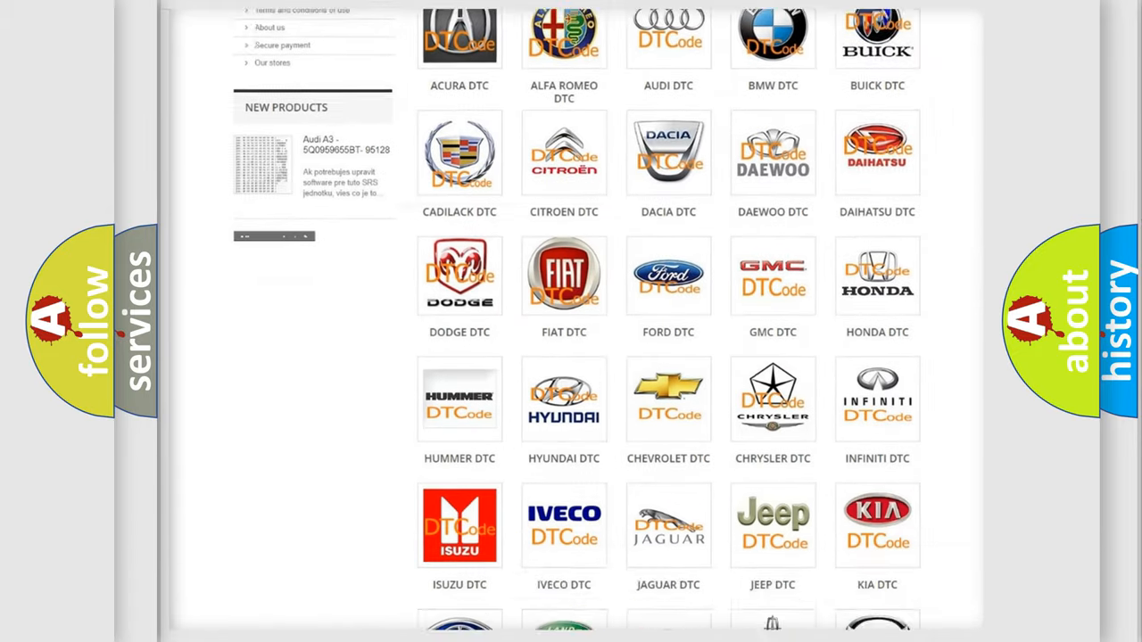
scroll(down, 3)
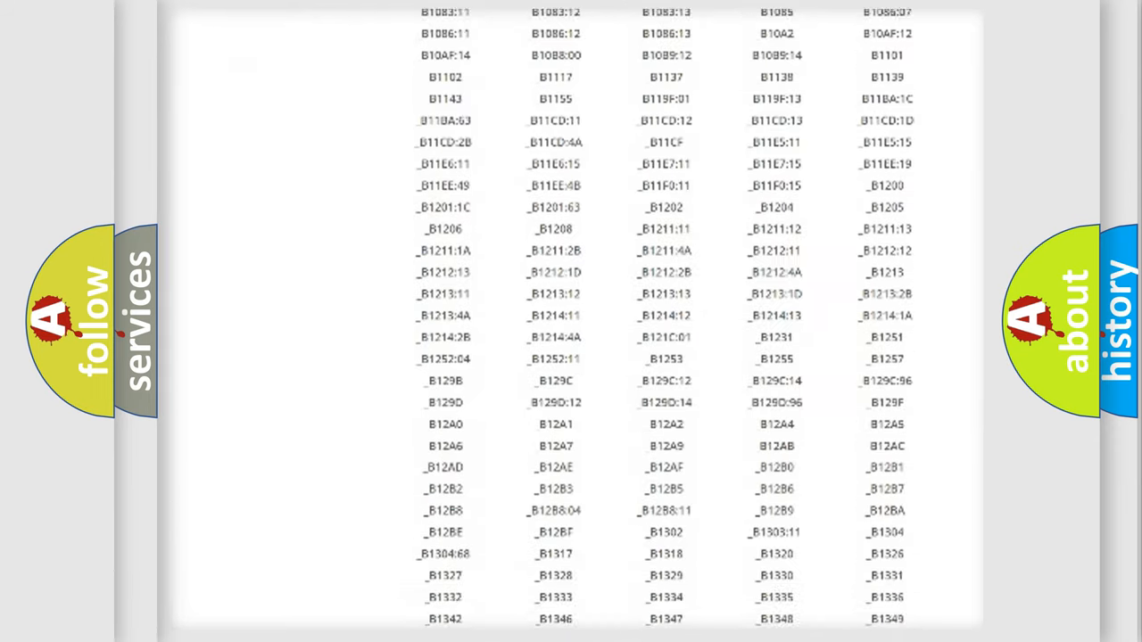
scroll(down, 3)
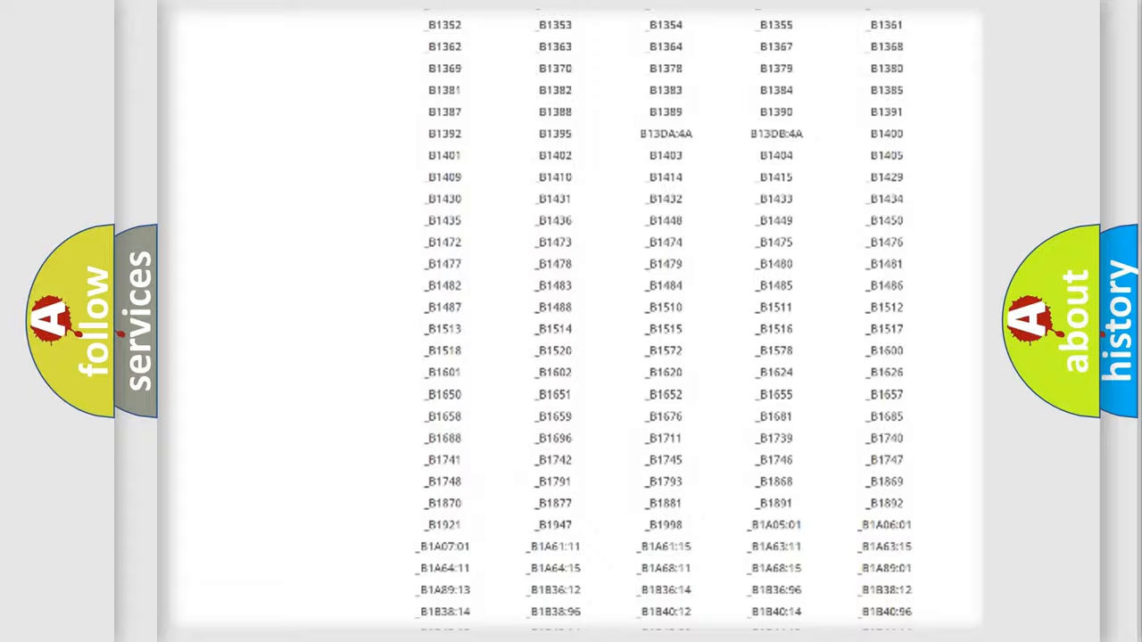